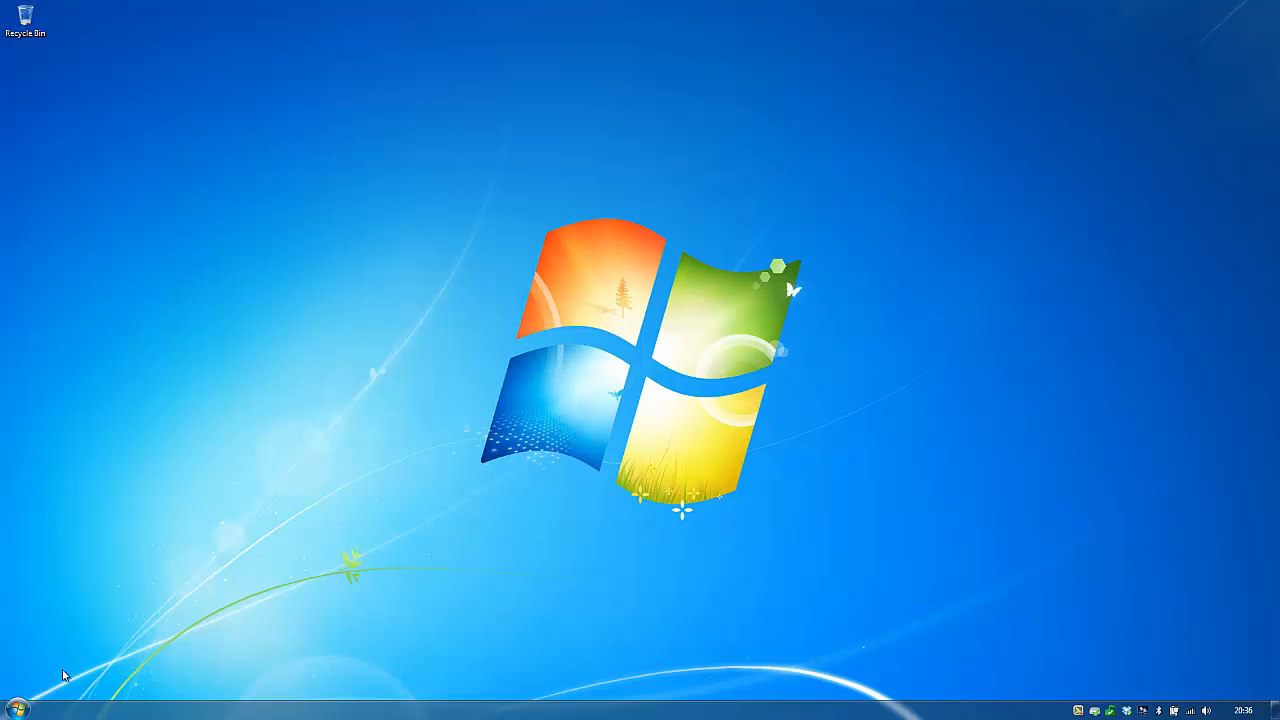
Browse Documents into Camtasia Studio and Custom Production Presets 8.0, then return to Documents.
{"action": "left_click", "coordinate": [14, 704]}
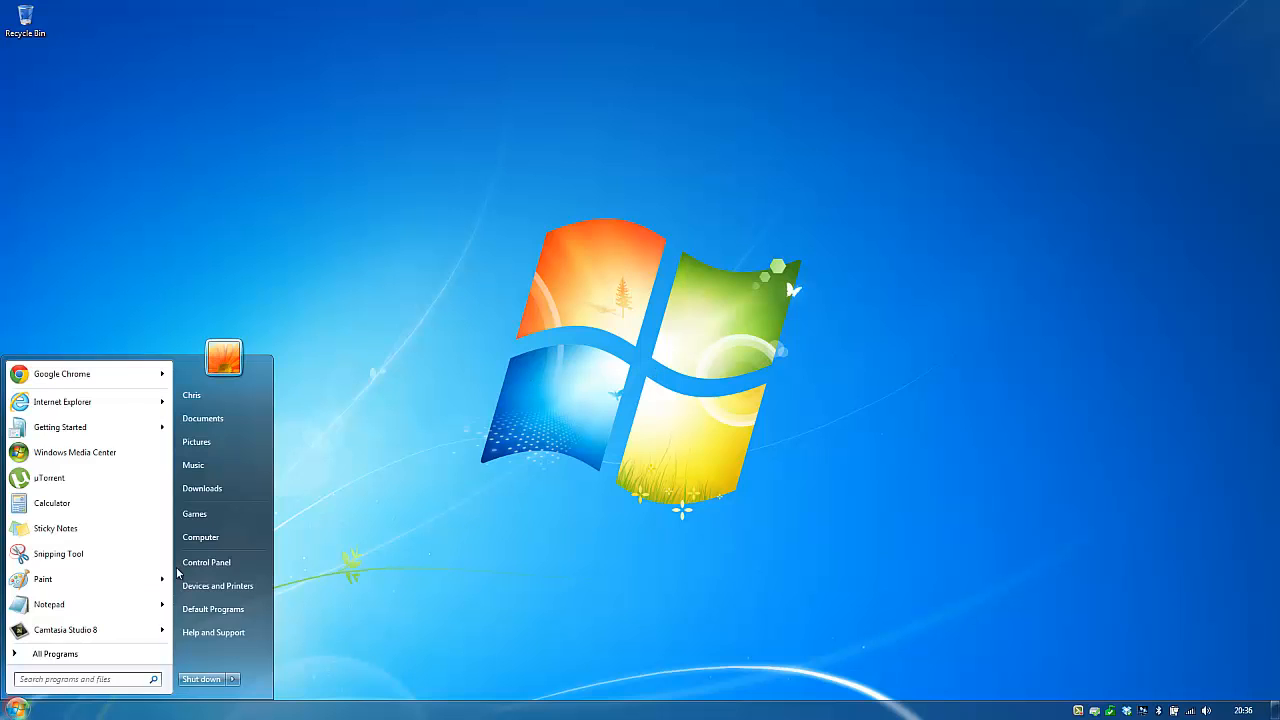
{"action": "left_click", "coordinate": [232, 432]}
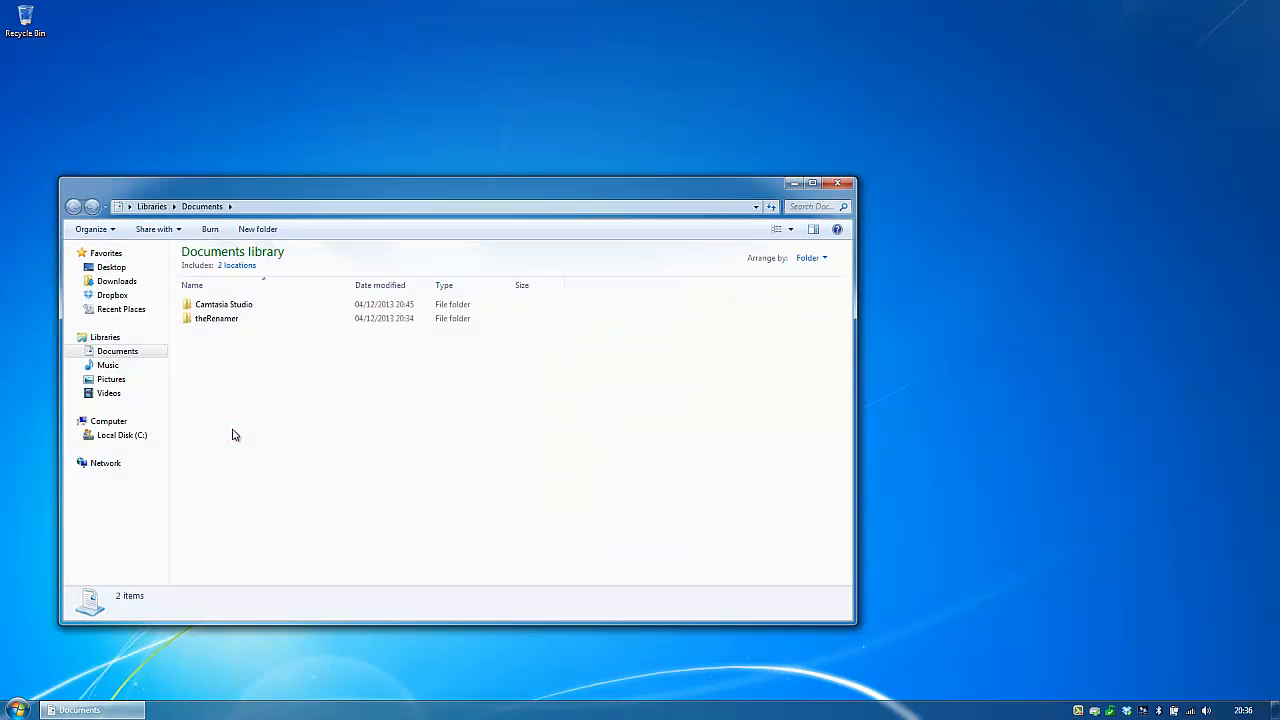
{"action": "double_click", "coordinate": [224, 304]}
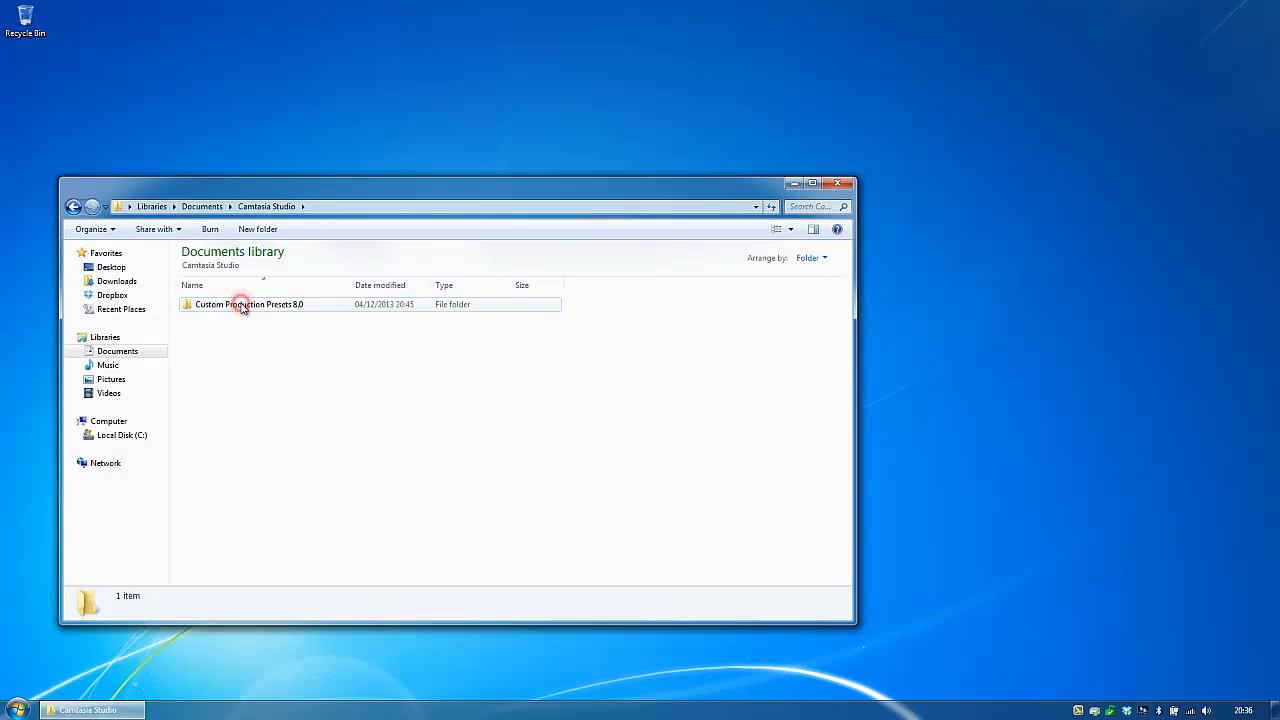
{"action": "double_click", "coordinate": [248, 304]}
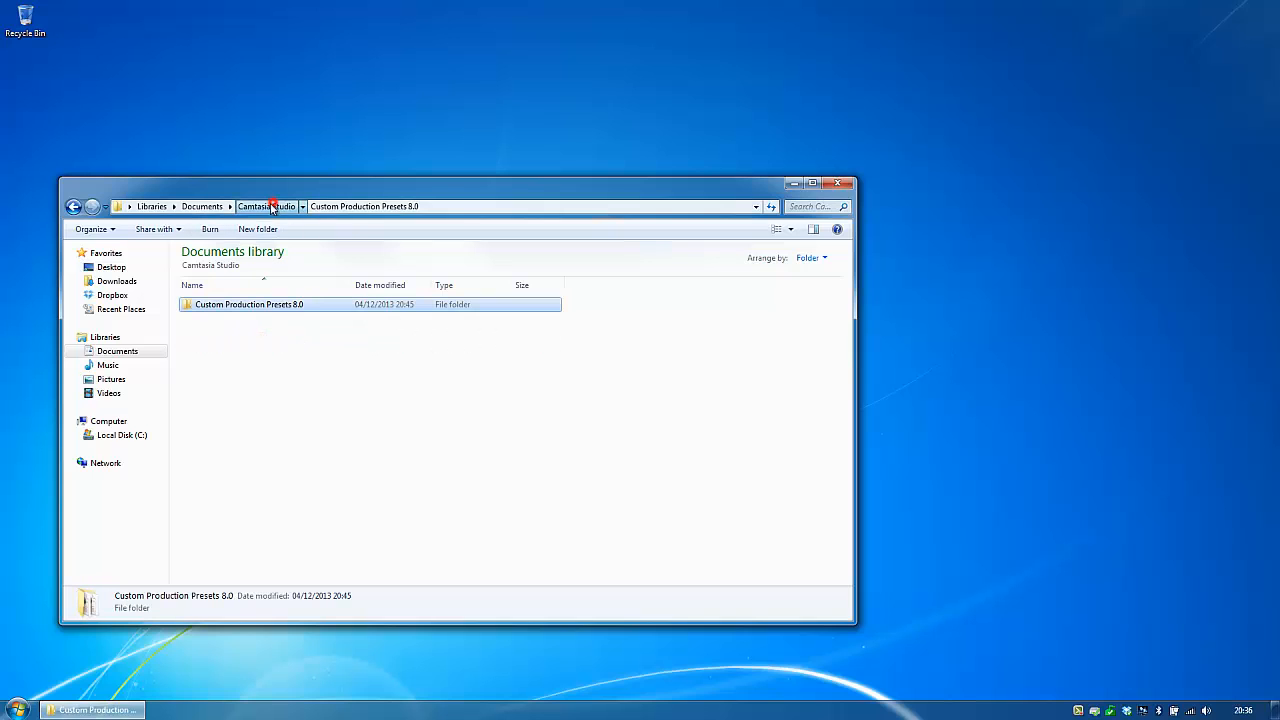
{"action": "left_click", "coordinate": [202, 206]}
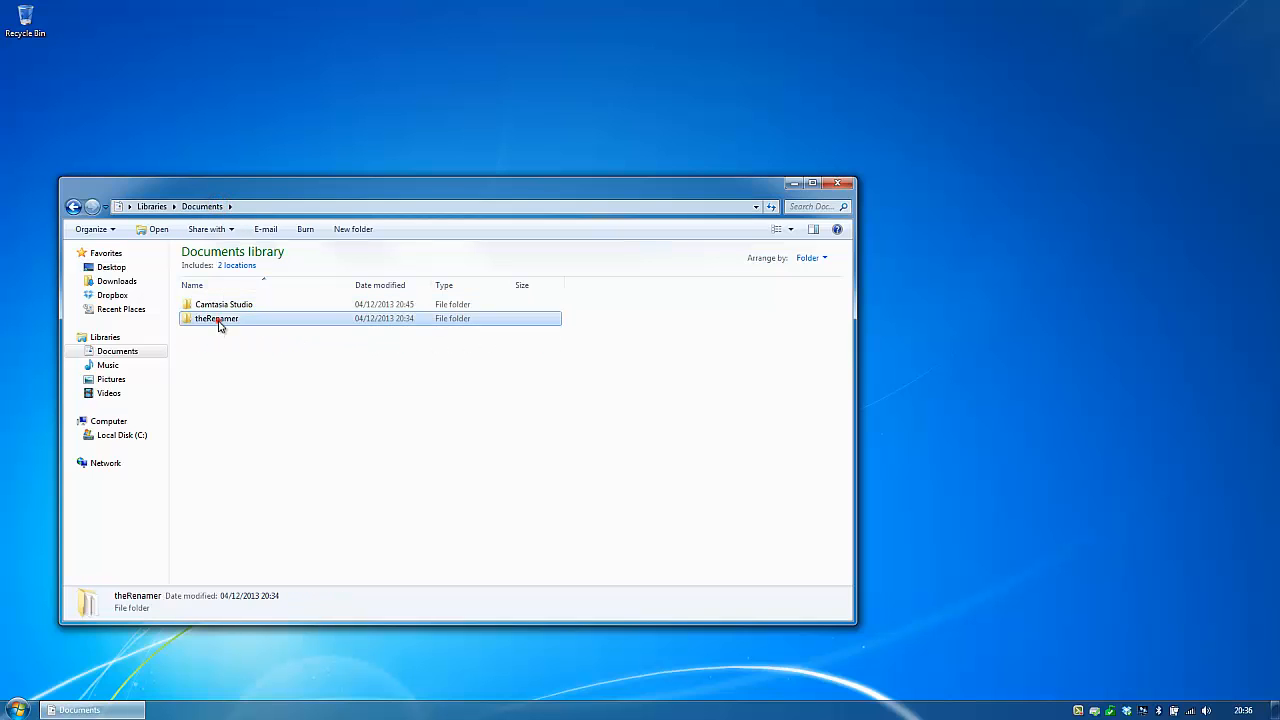
{"action": "double_click", "coordinate": [216, 318]}
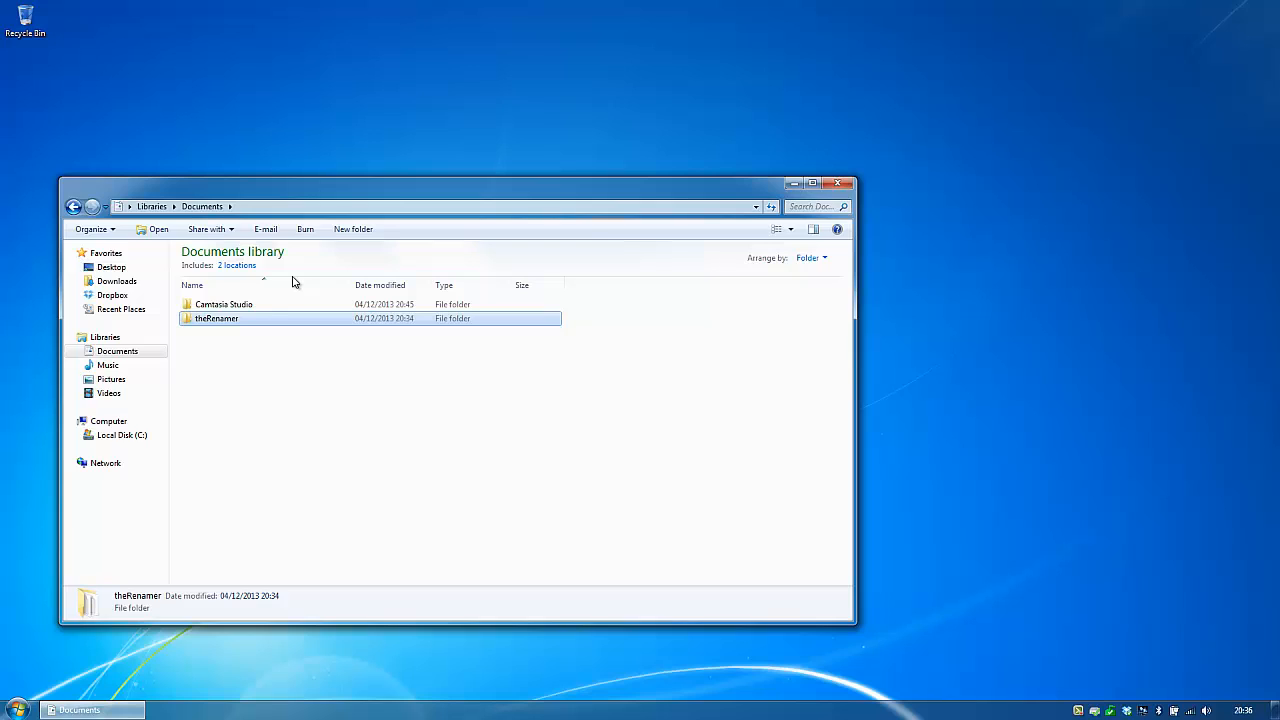
{"action": "mouse_move", "coordinate": [268, 356]}
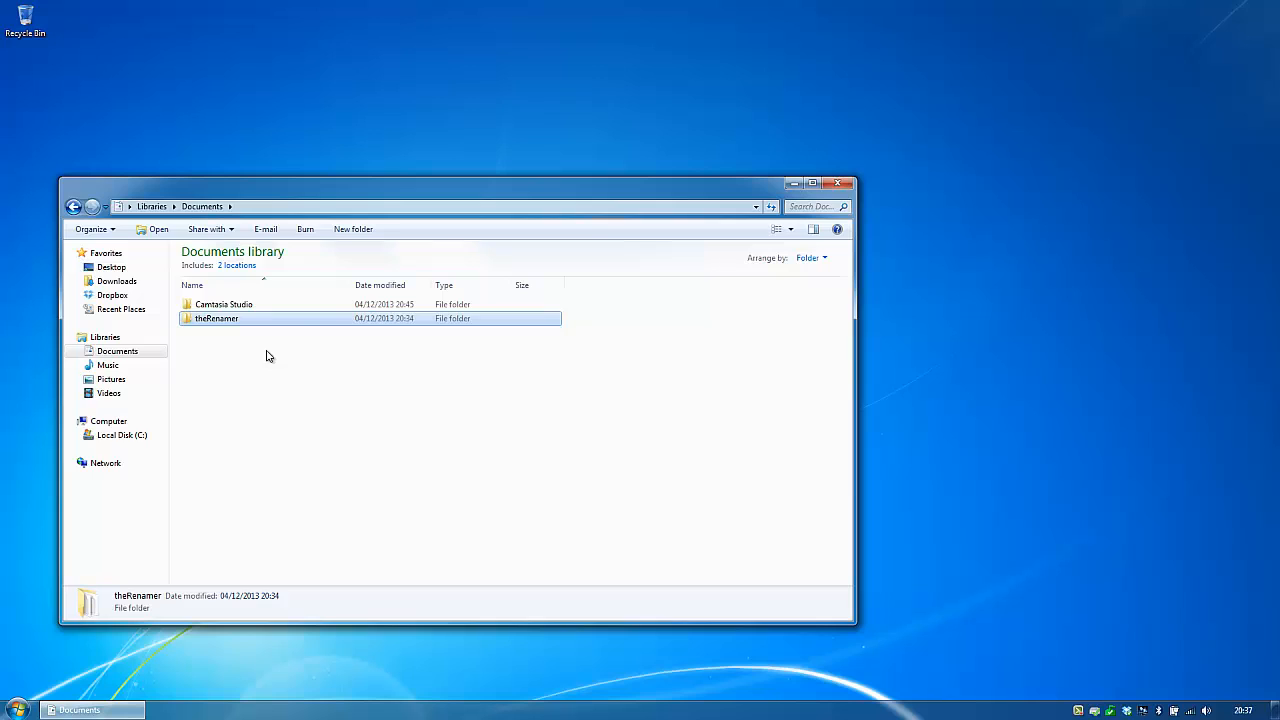
{"action": "mouse_move", "coordinate": [748, 252]}
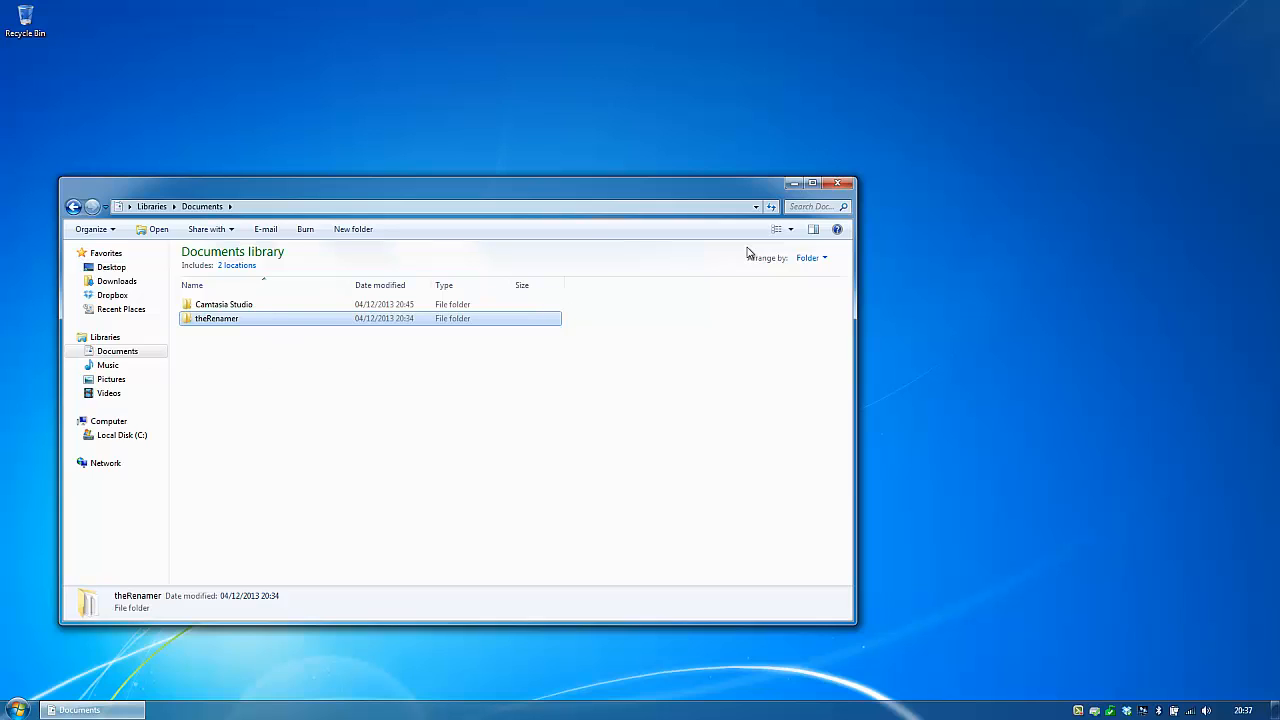
{"action": "mouse_move", "coordinate": [822, 204]}
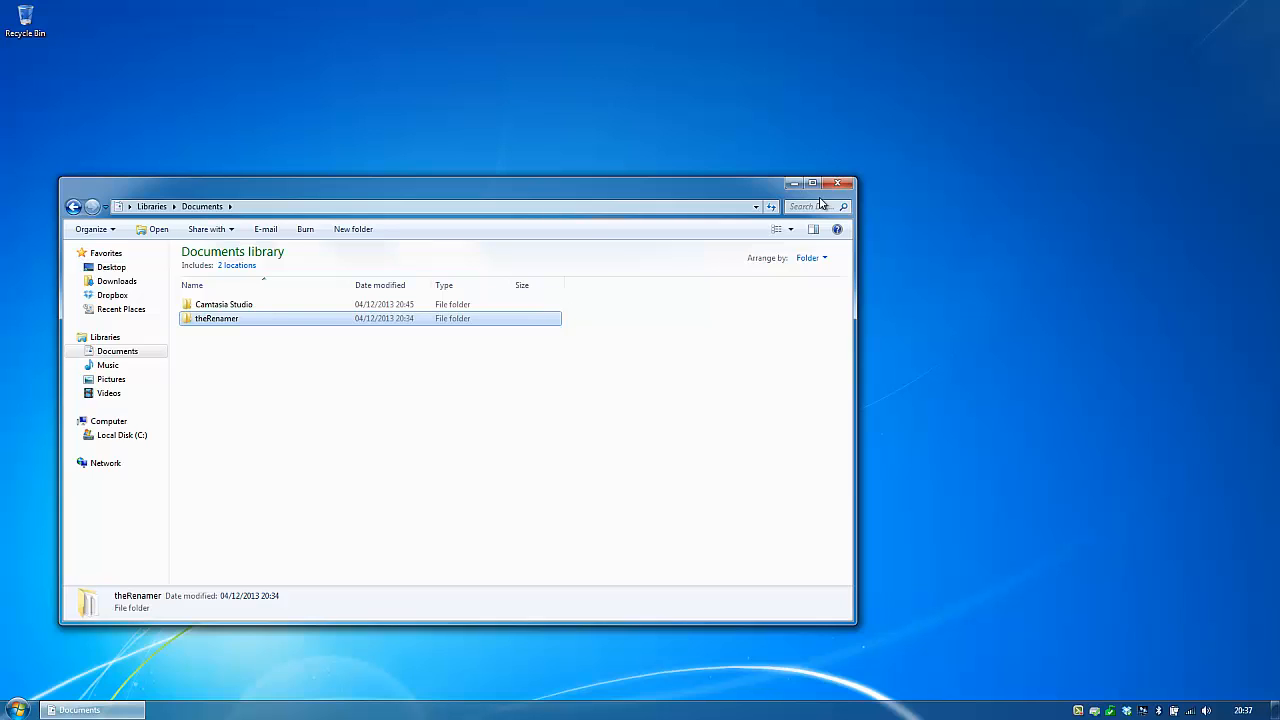
Close the Documents window and choose Personalize from the desktop's right-click menu.
{"action": "left_click", "coordinate": [836, 184]}
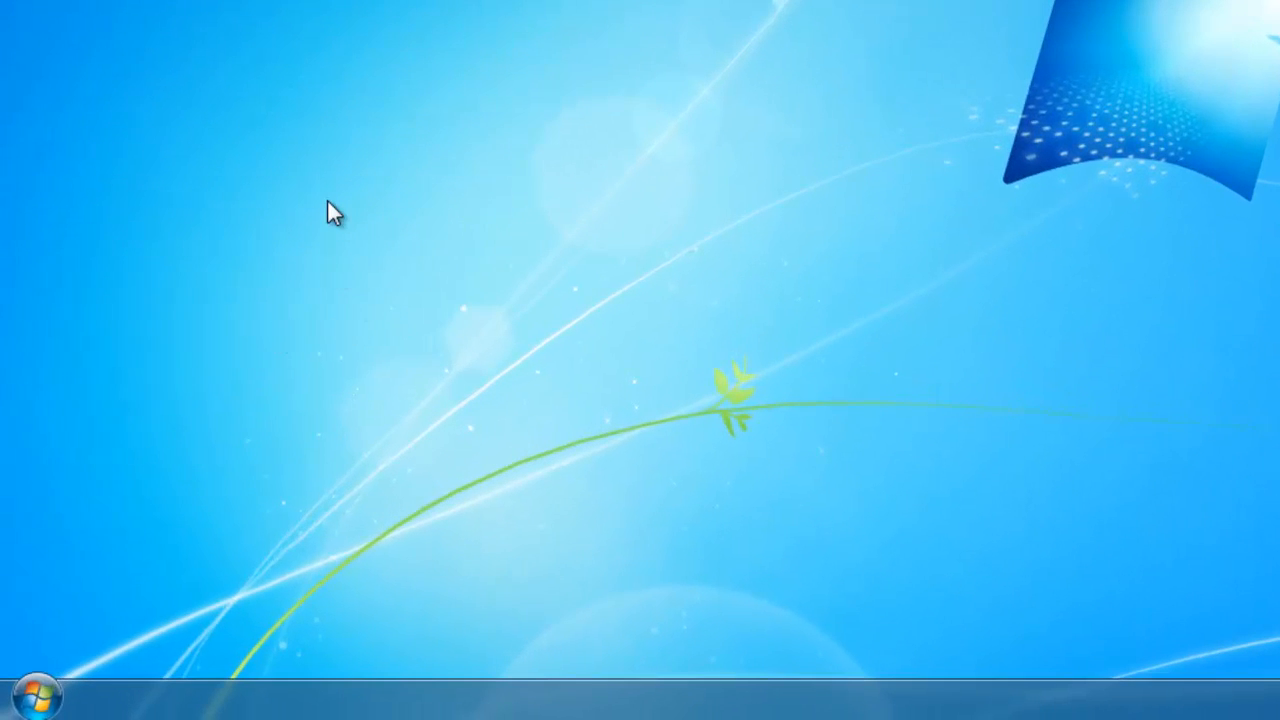
{"action": "right_click", "coordinate": [336, 212]}
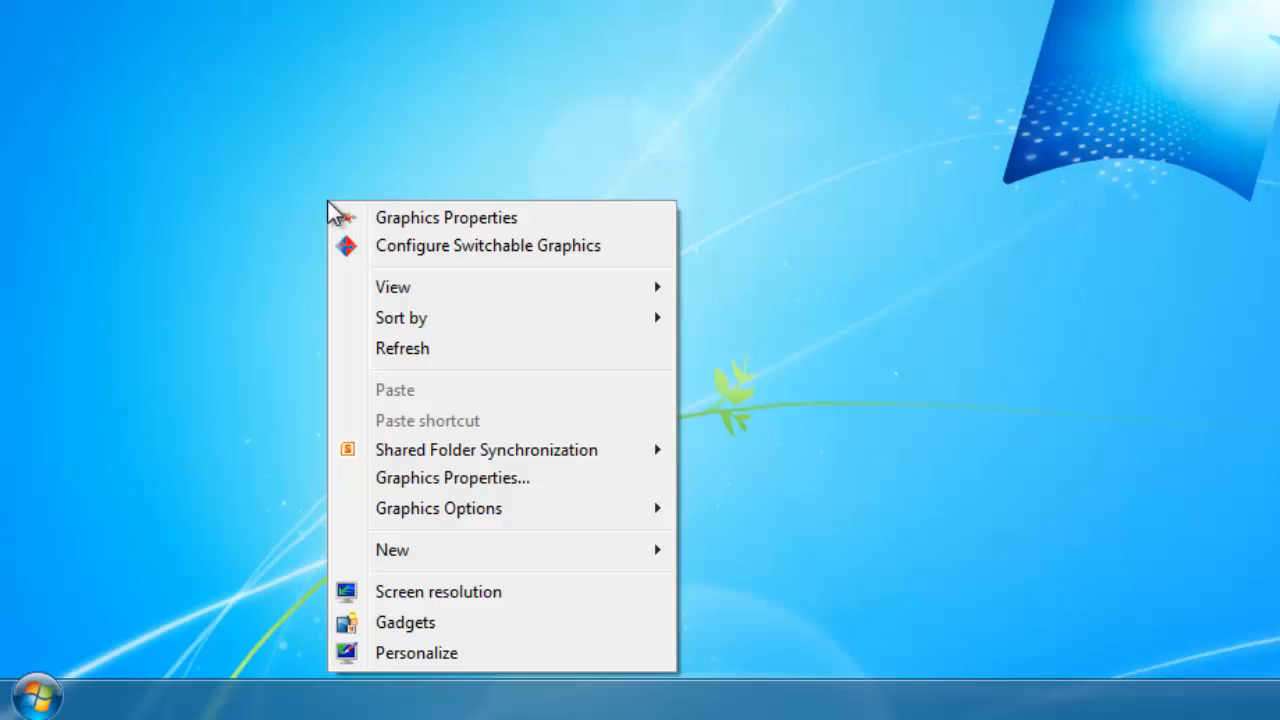
{"action": "mouse_move", "coordinate": [516, 660]}
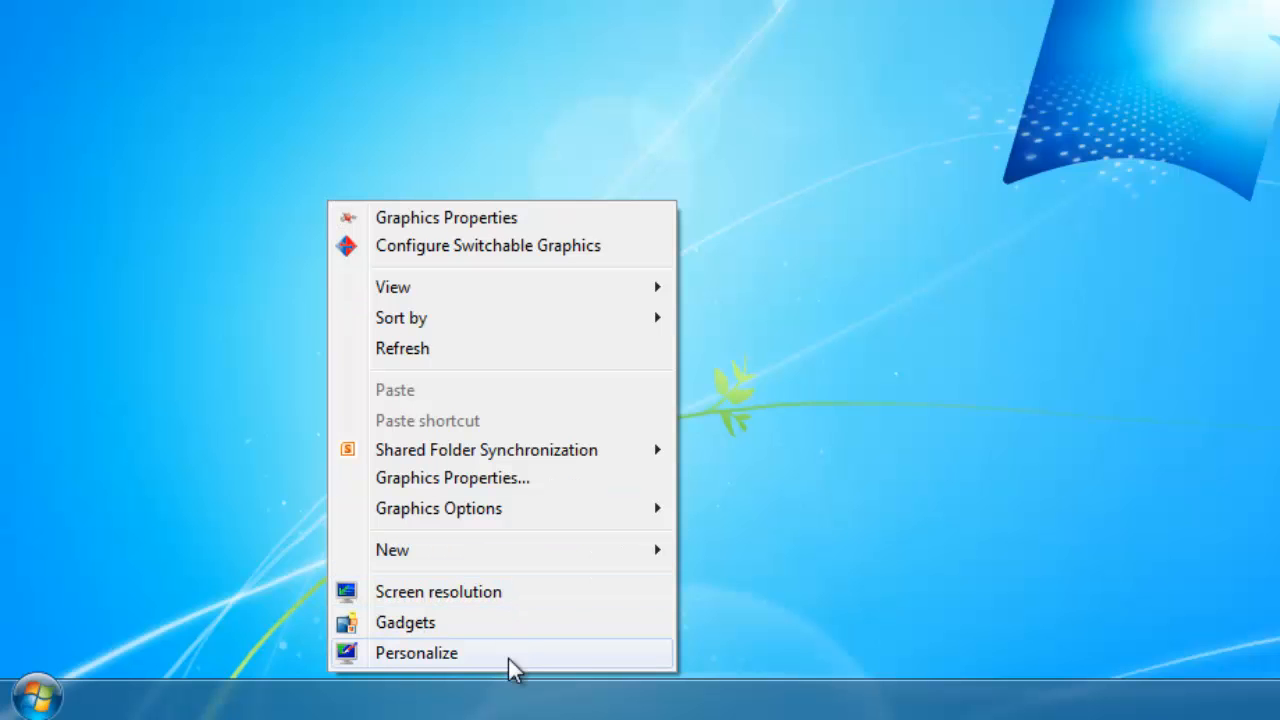
{"action": "left_click", "coordinate": [416, 652]}
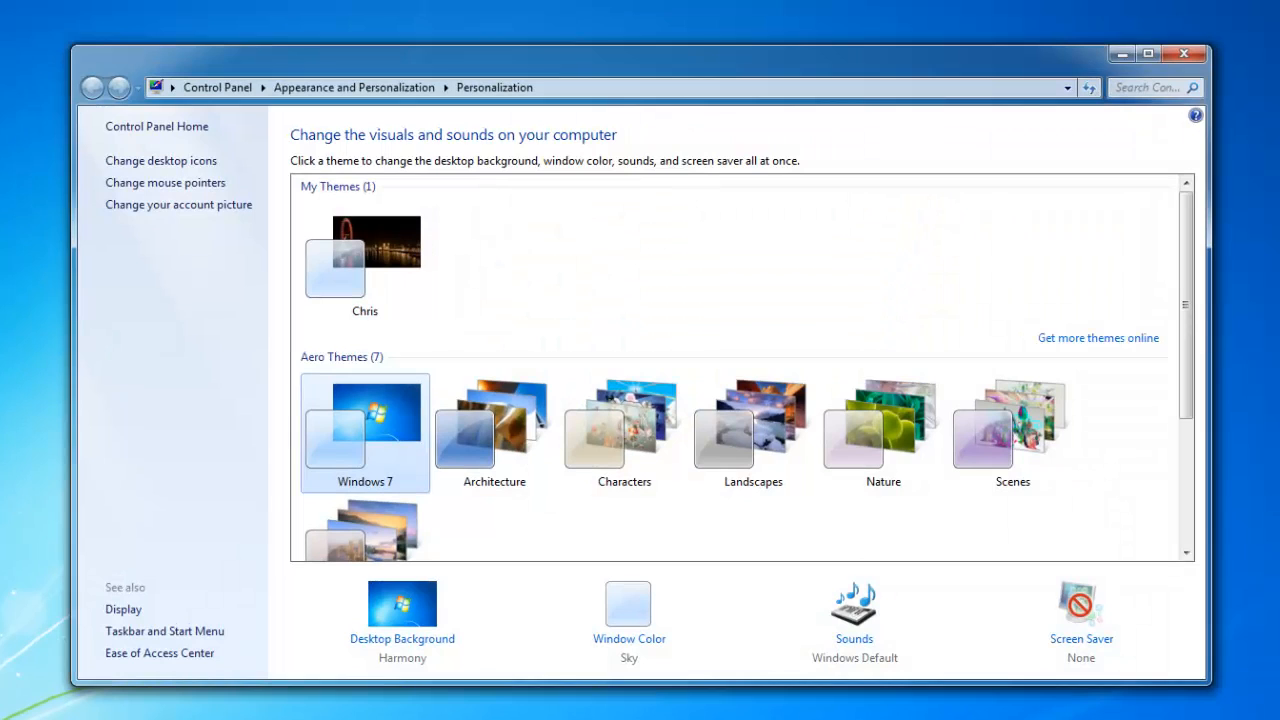
{"action": "mouse_move", "coordinate": [856, 644]}
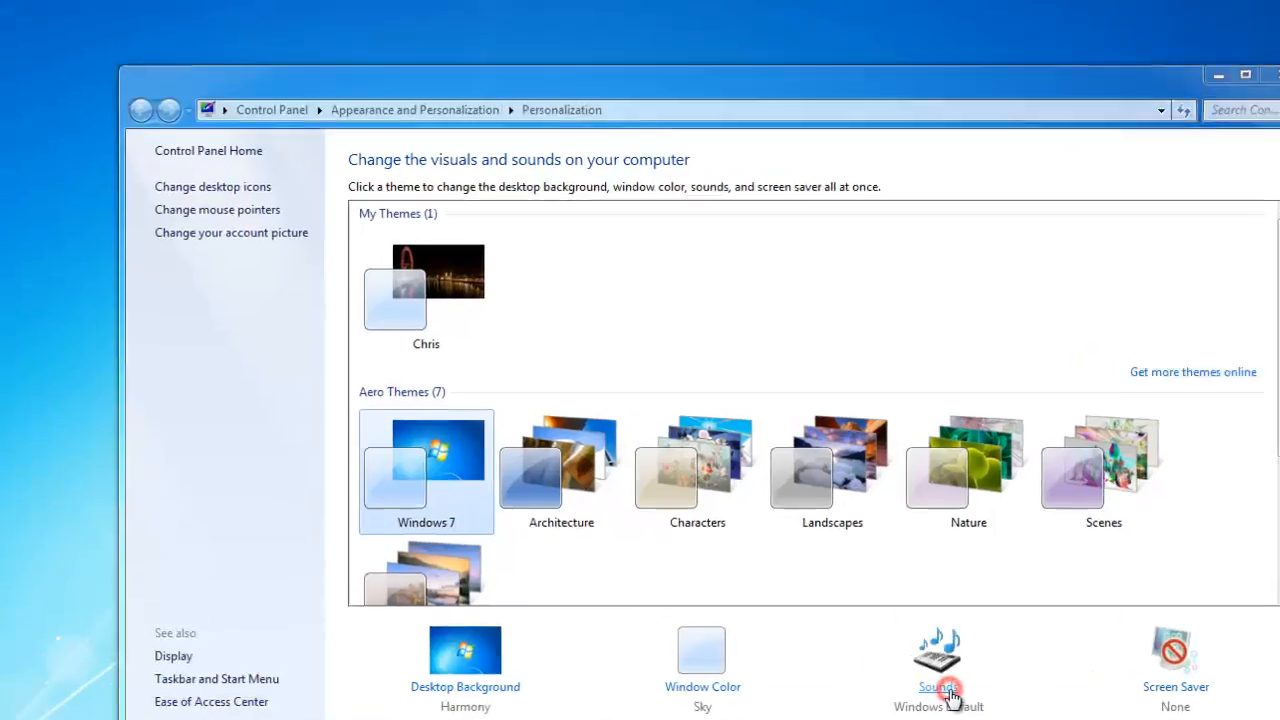
In the Sound dialog, select Windows Explorer's Start Navigation event showing Windows Navigation Start.
{"action": "left_click", "coordinate": [936, 660]}
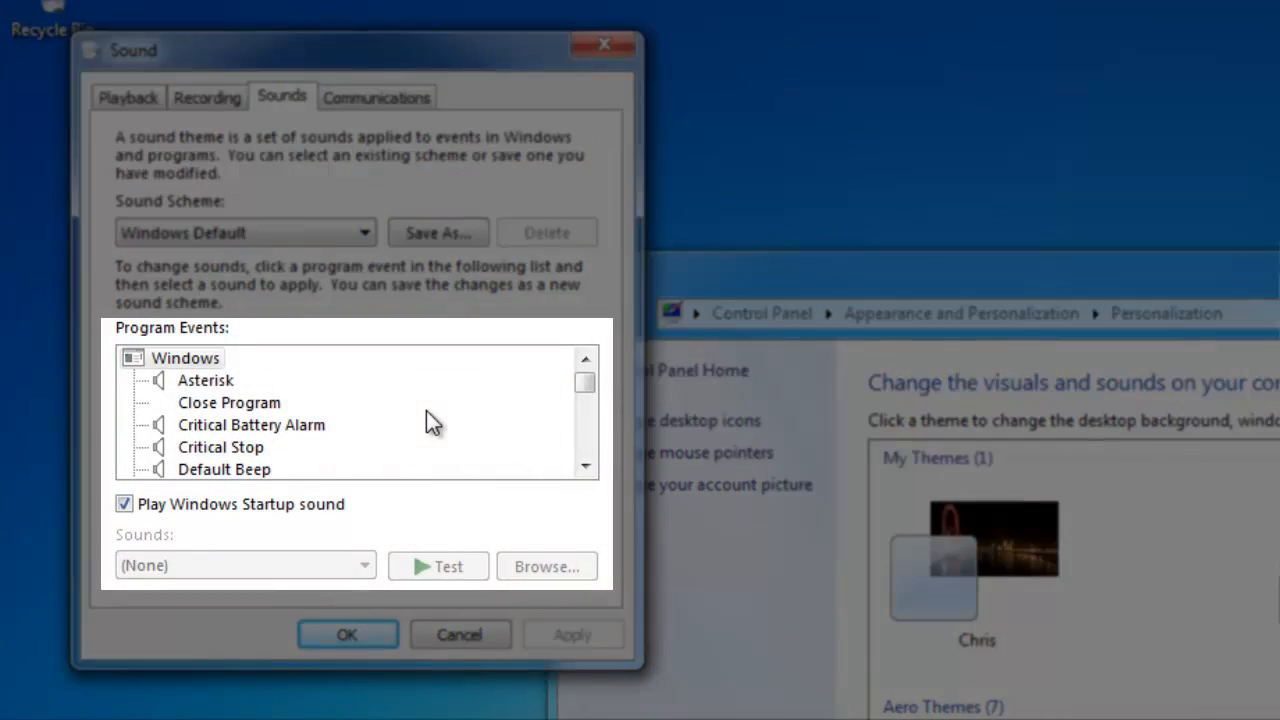
{"action": "mouse_move", "coordinate": [500, 410]}
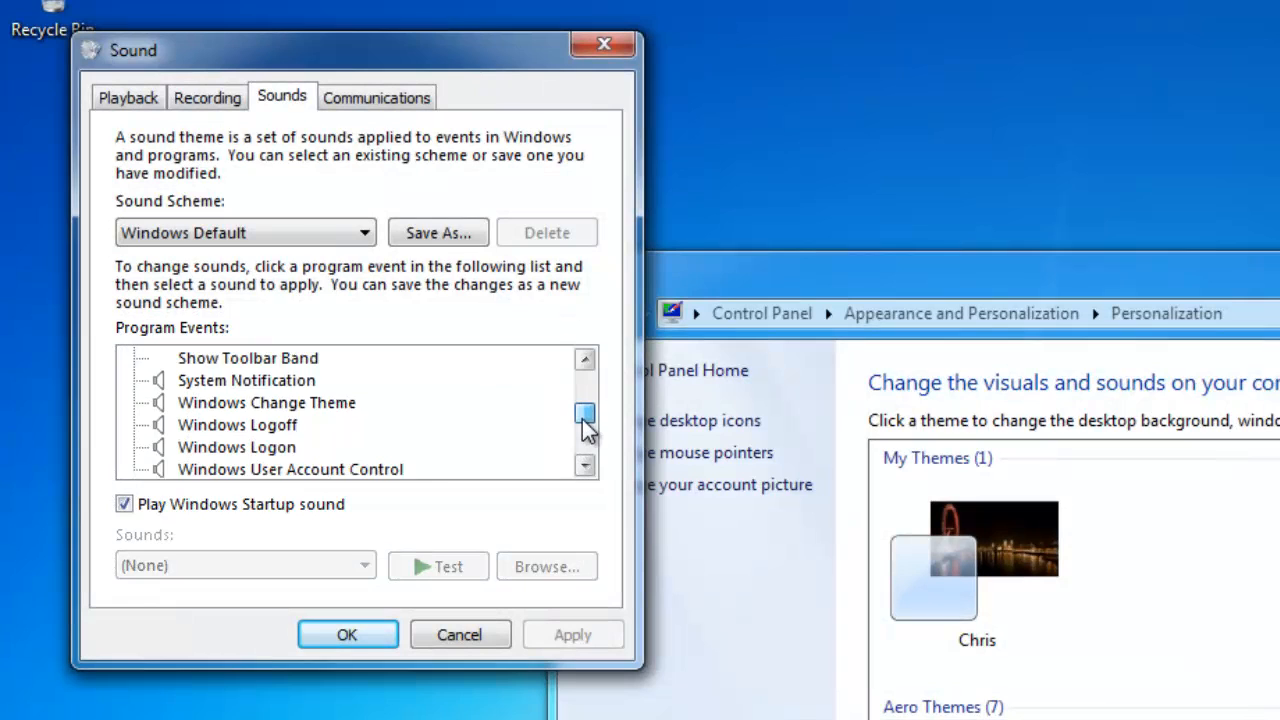
{"action": "scroll", "scroll_direction": "up", "scroll_amount": 3}
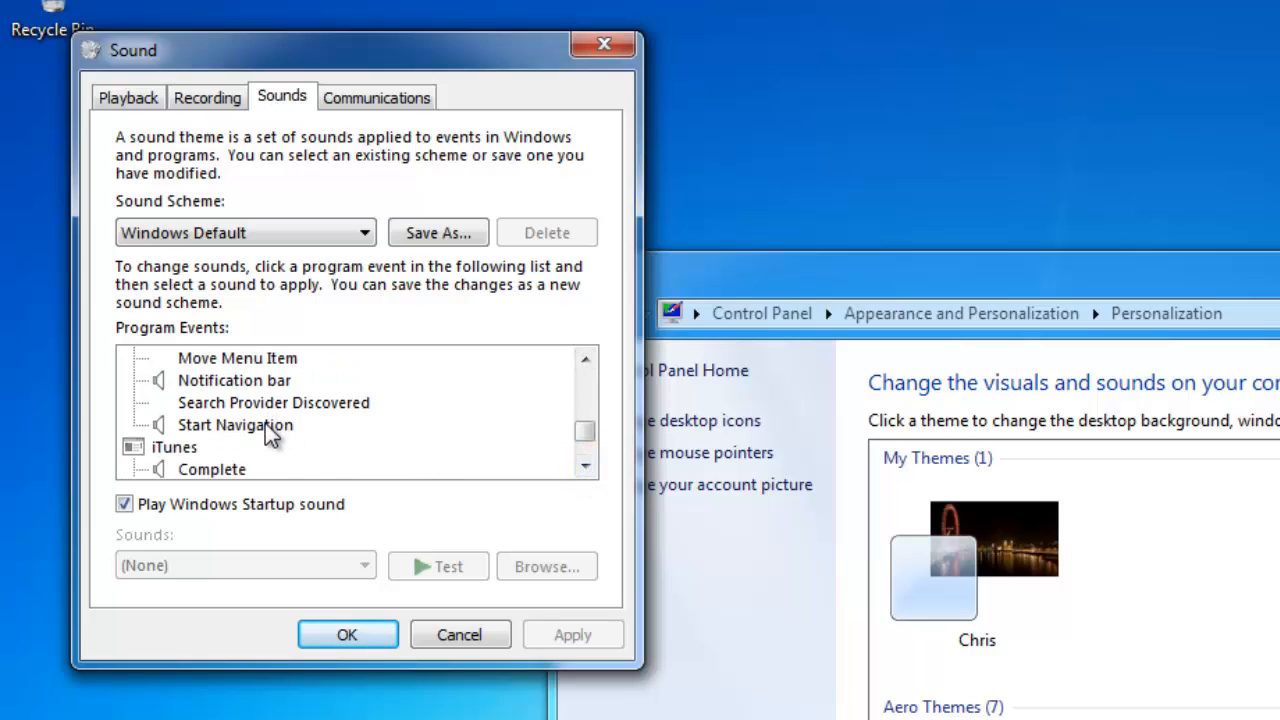
{"action": "left_click", "coordinate": [236, 424]}
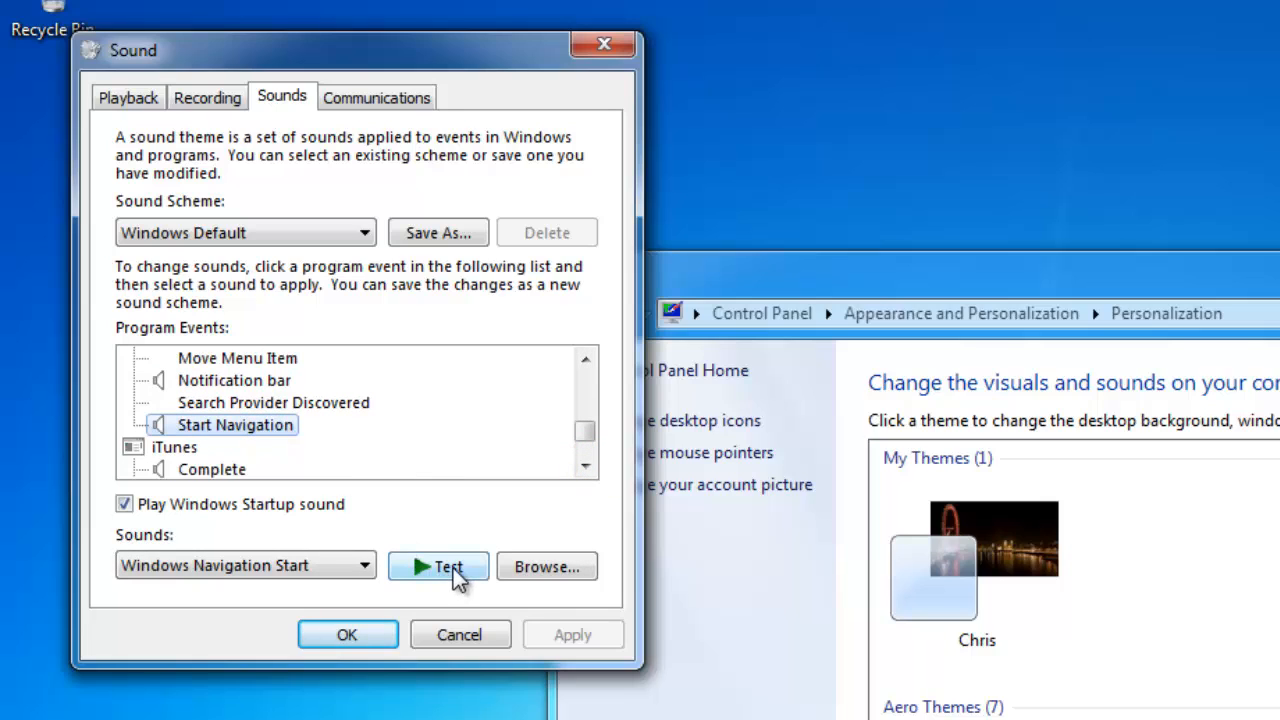
Test the current sound, set Start Navigation to (None), apply and confirm the scheme.
{"action": "left_click", "coordinate": [438, 568]}
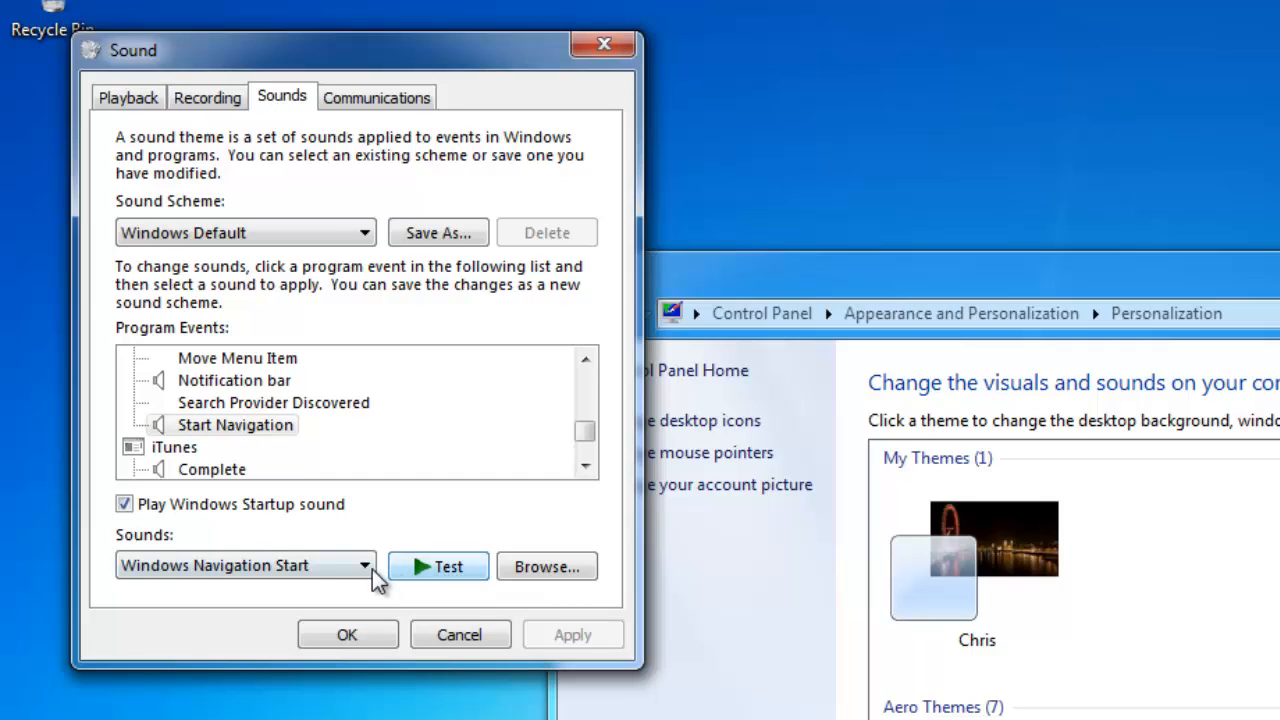
{"action": "left_click", "coordinate": [364, 564]}
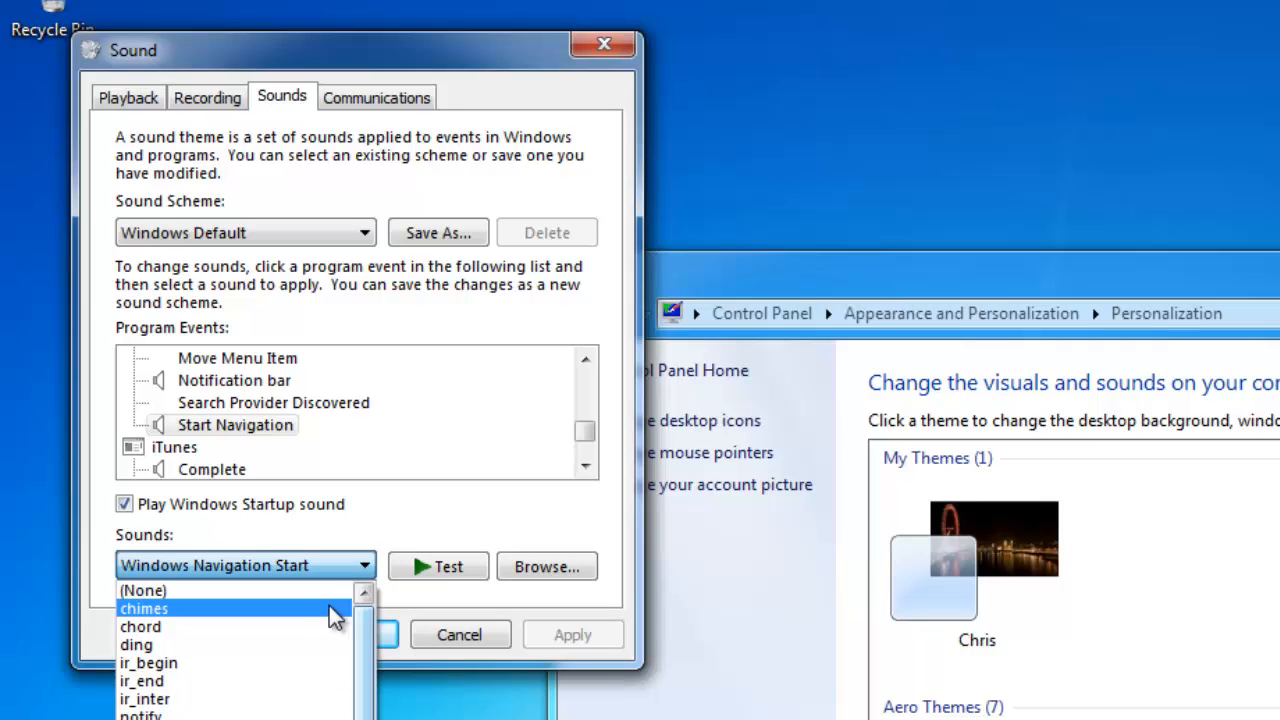
{"action": "left_click", "coordinate": [142, 590]}
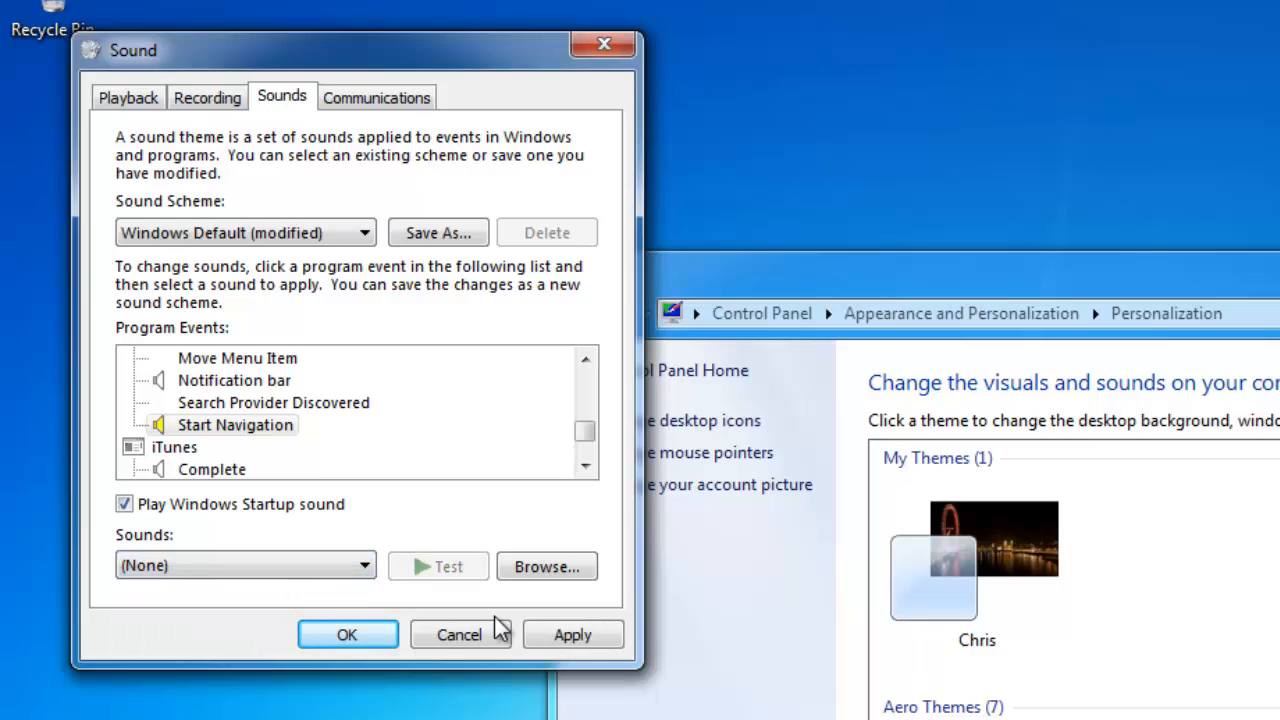
{"action": "left_click", "coordinate": [572, 634]}
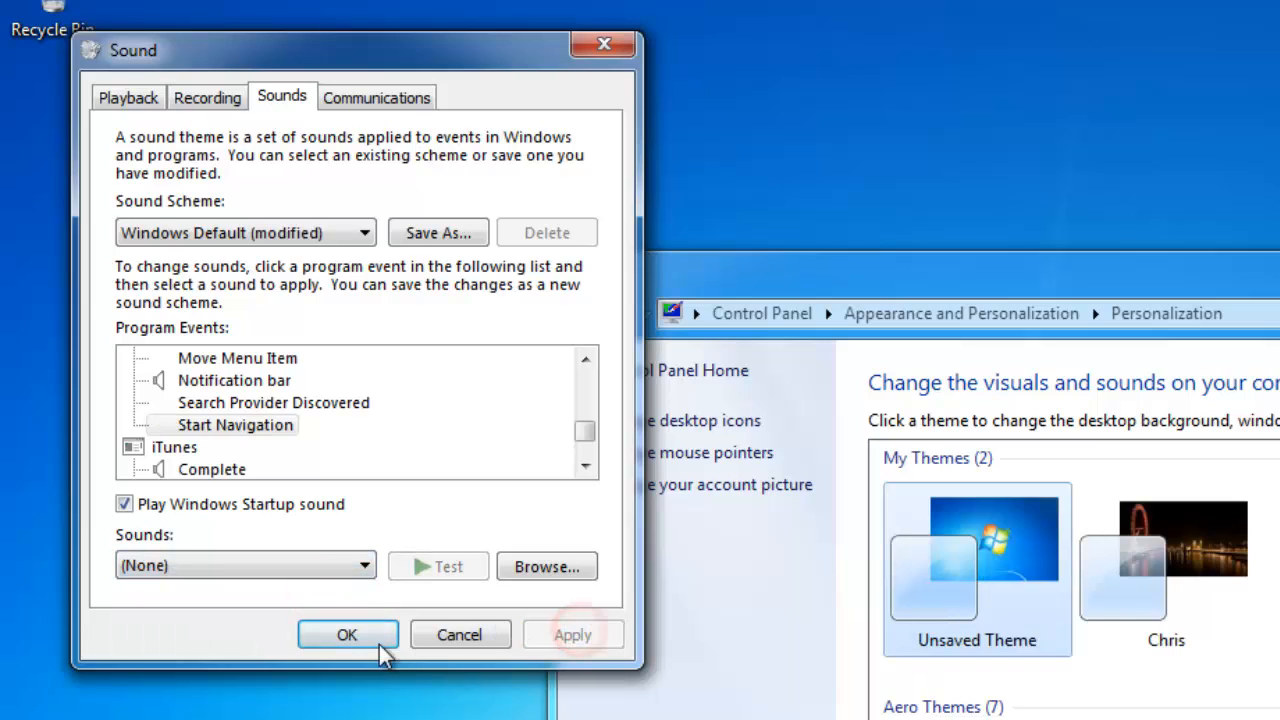
{"action": "left_click", "coordinate": [348, 636]}
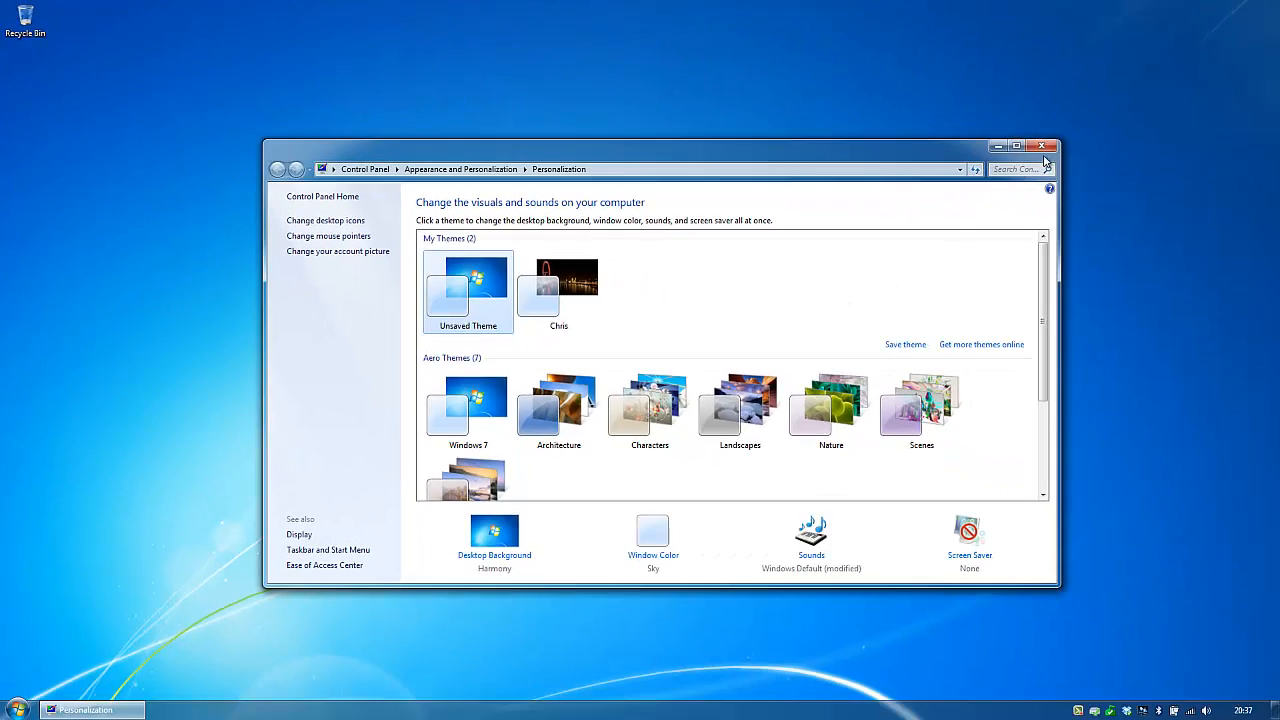
Close Personalization and reopen the Documents library, heading into Camtasia Studio.
{"action": "left_click", "coordinate": [1044, 146]}
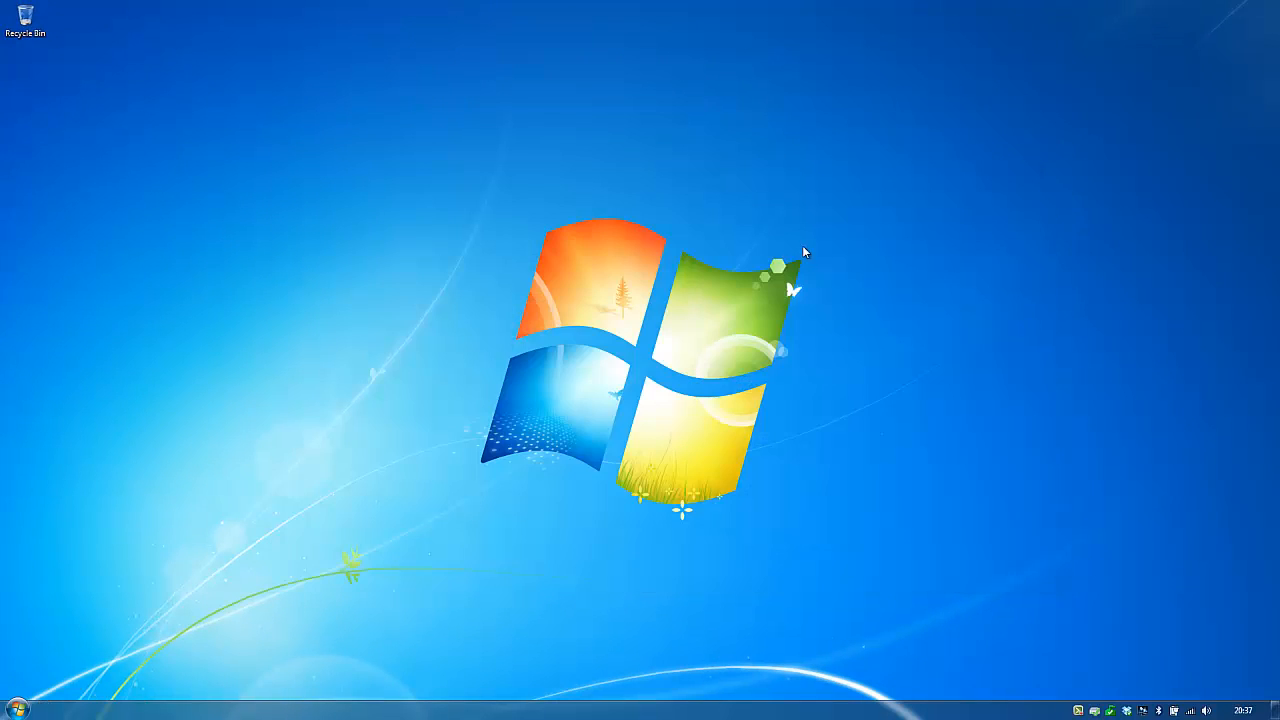
{"action": "left_click", "coordinate": [12, 712]}
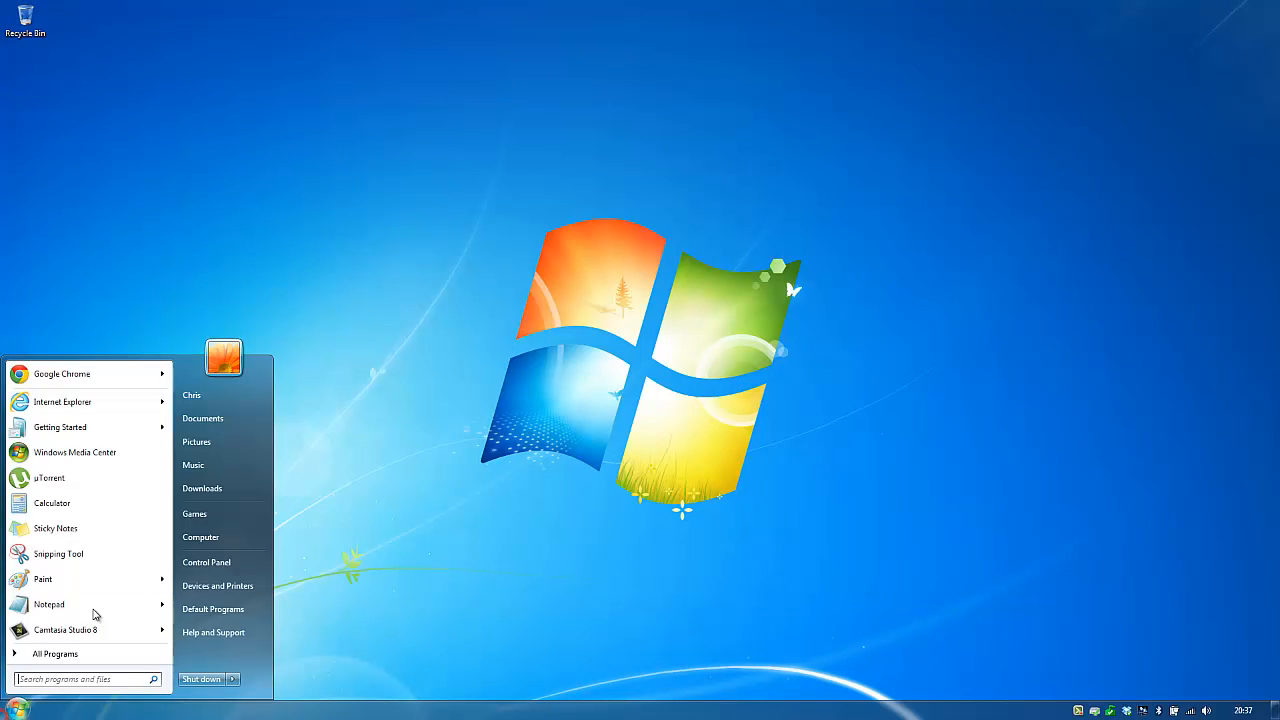
{"action": "left_click", "coordinate": [202, 418]}
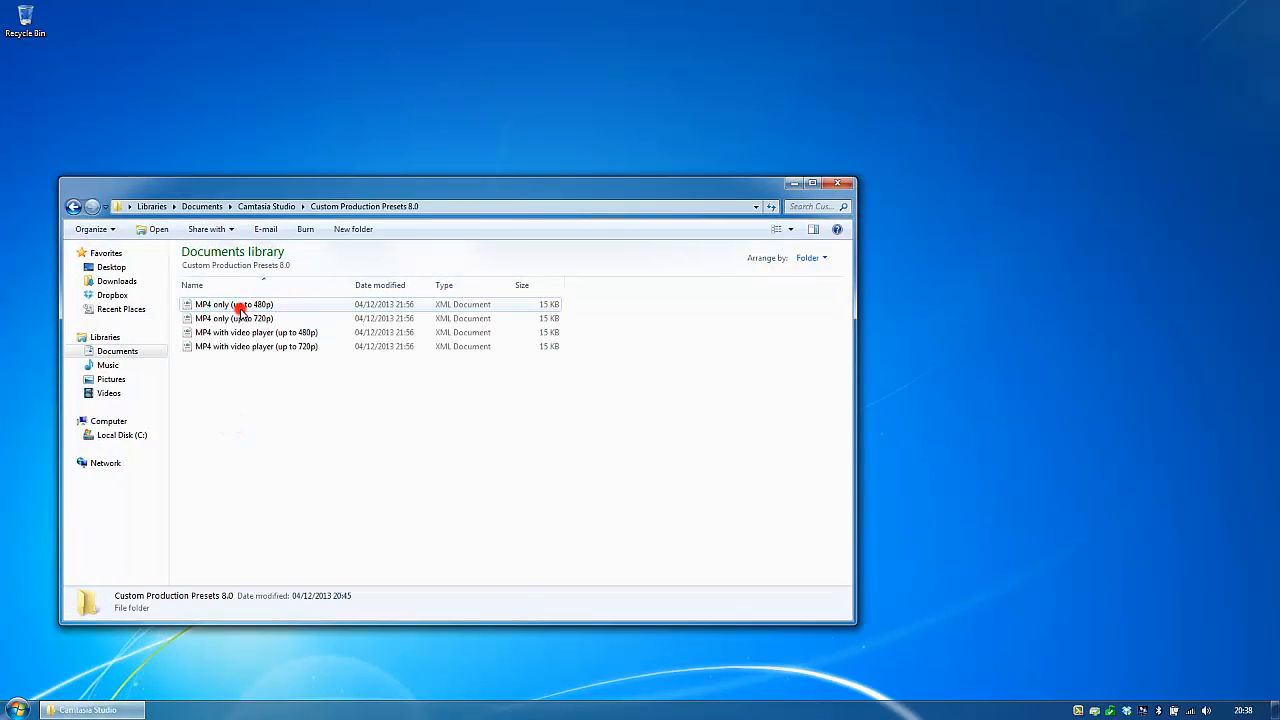
{"action": "left_click", "coordinate": [266, 206]}
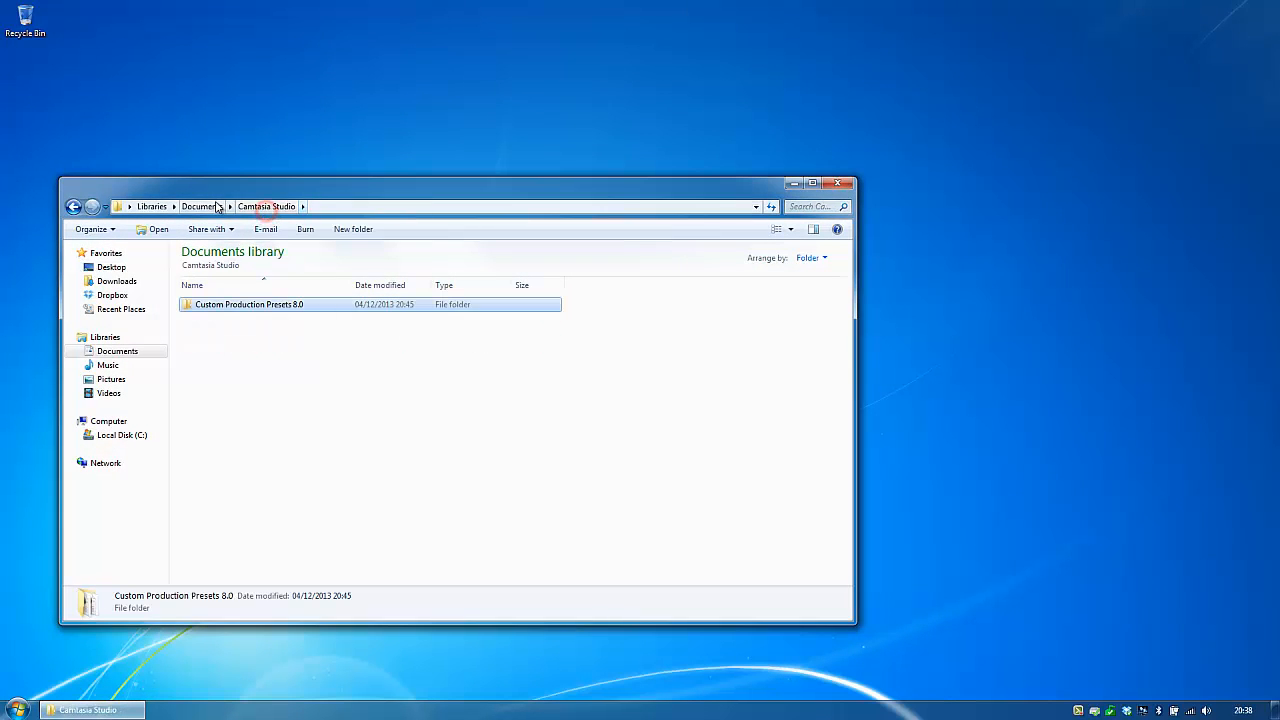
Move between Documents and a subfolder to confirm navigation is silent, then close Explorer.
{"action": "left_click", "coordinate": [200, 206]}
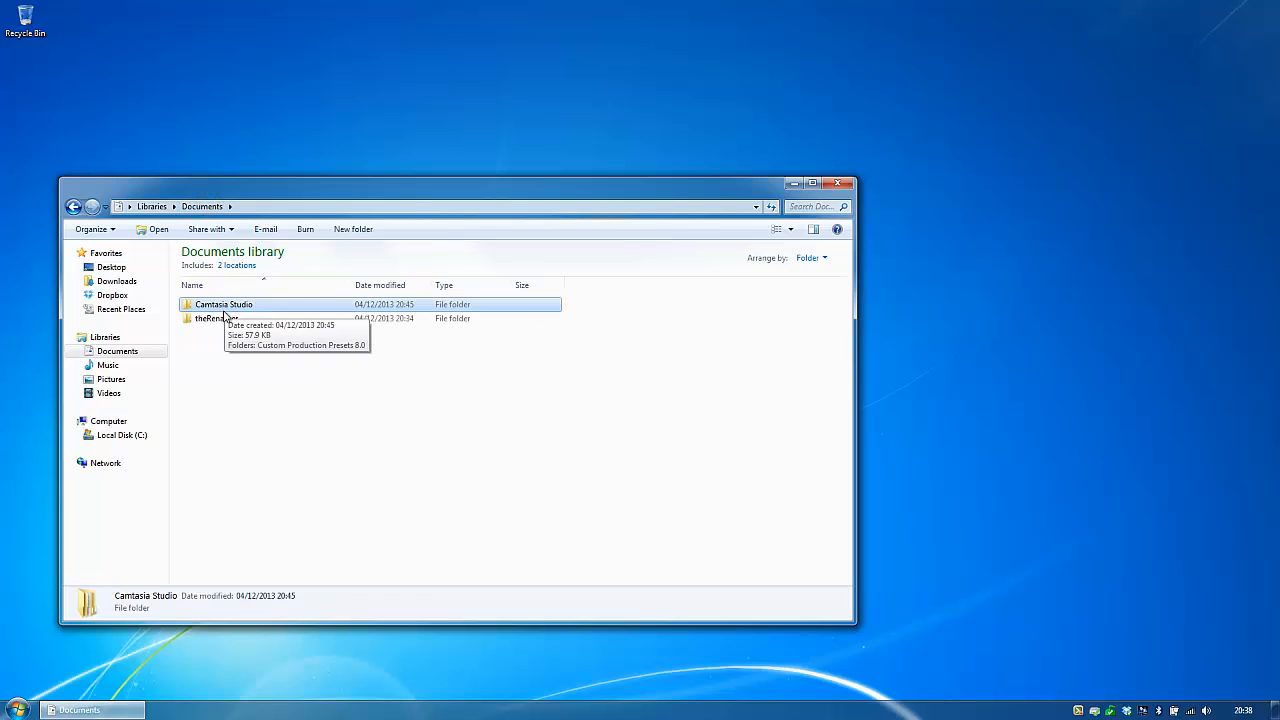
{"action": "double_click", "coordinate": [218, 318]}
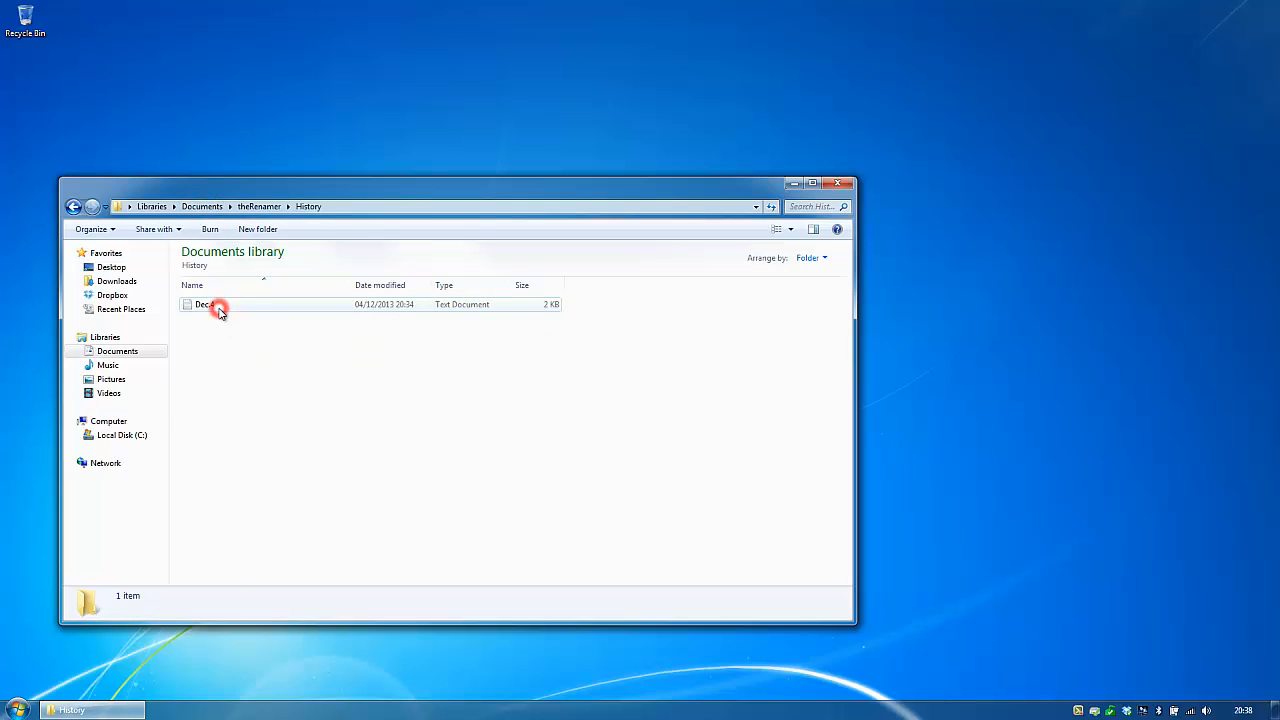
{"action": "left_click", "coordinate": [72, 206]}
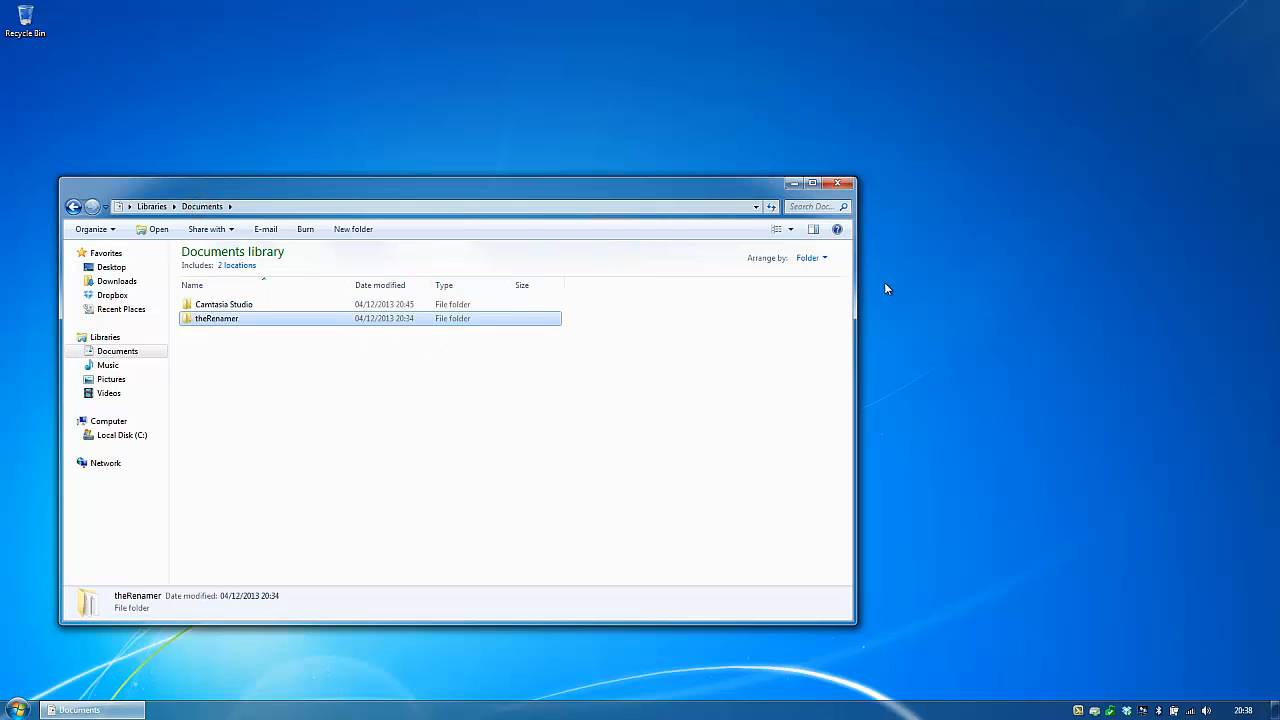
{"action": "left_click", "coordinate": [838, 184]}
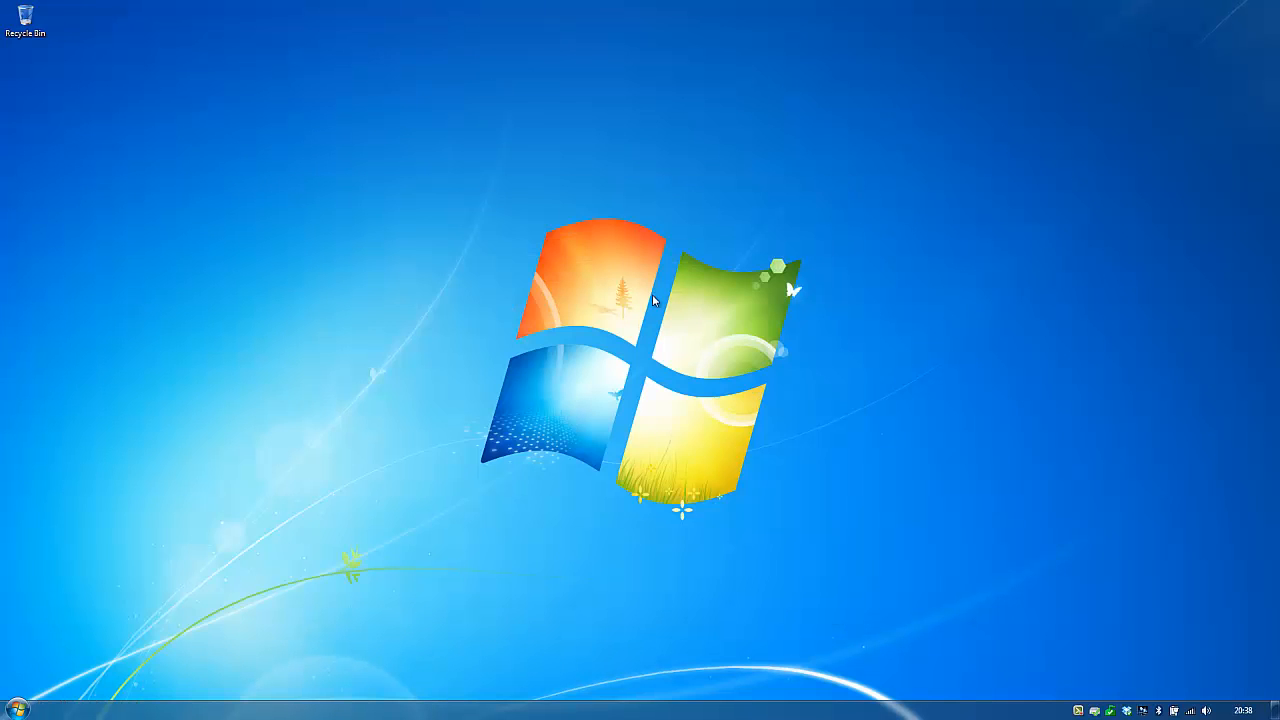
{"action": "mouse_move", "coordinate": [448, 360]}
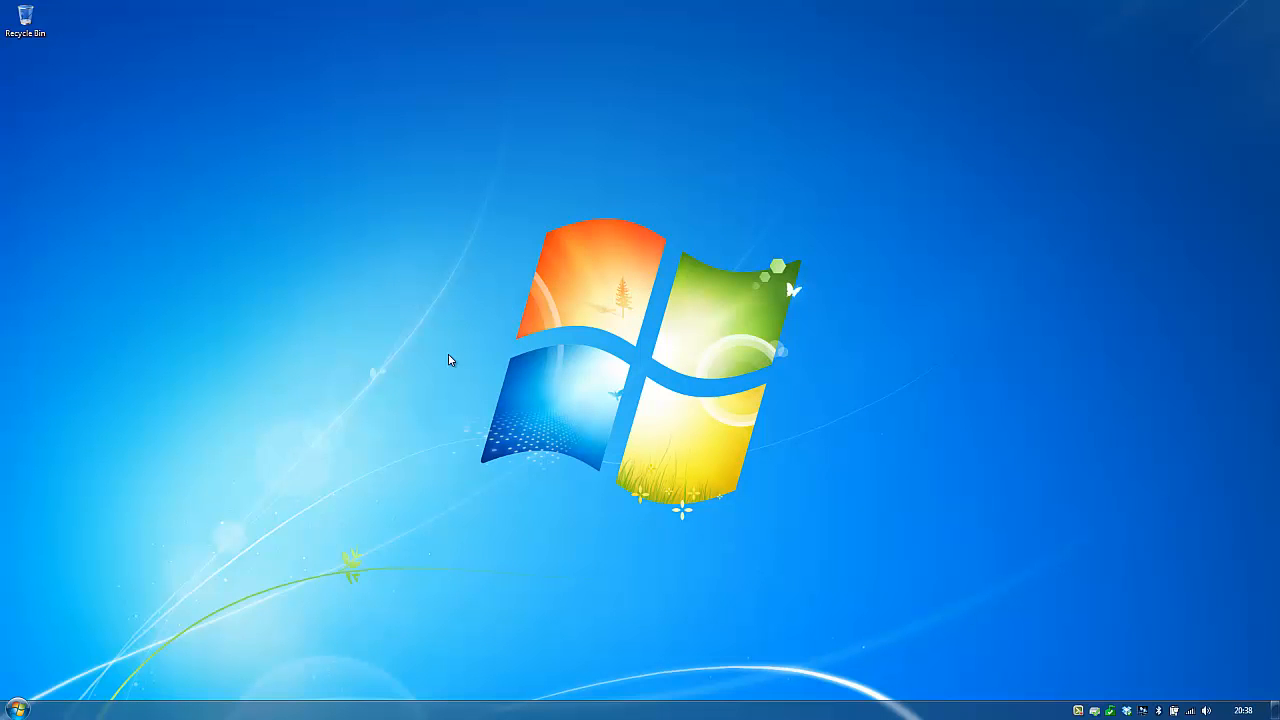